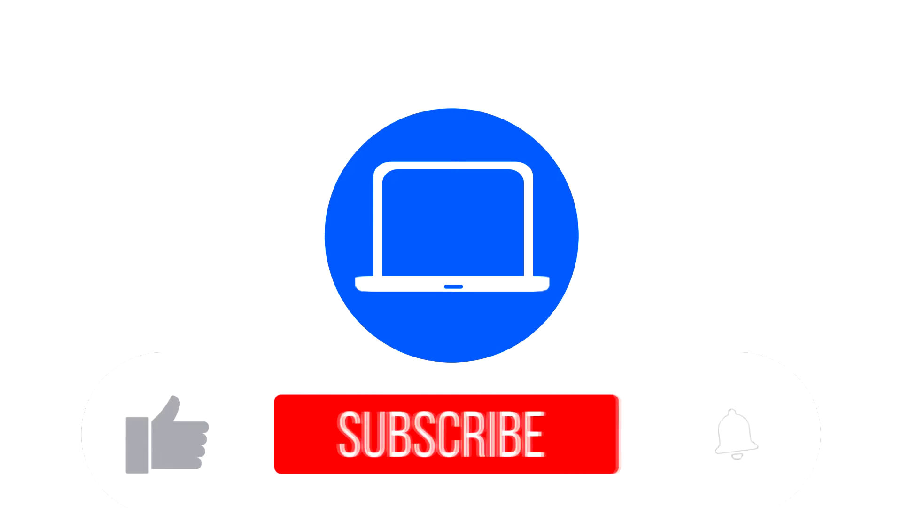
Step: Play the intro so the like turns blue, SUBSCRIBED shows, and the bell fills
{"action": "left_click", "coordinate": [448, 433]}
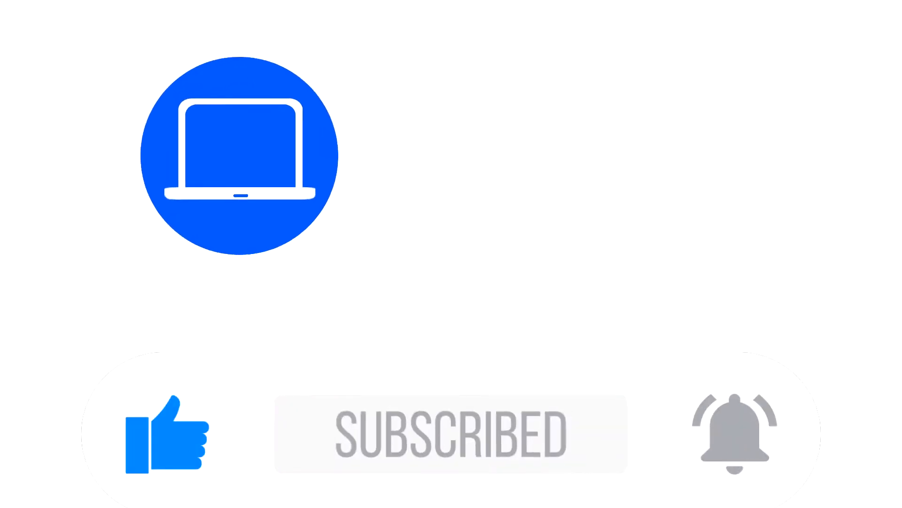